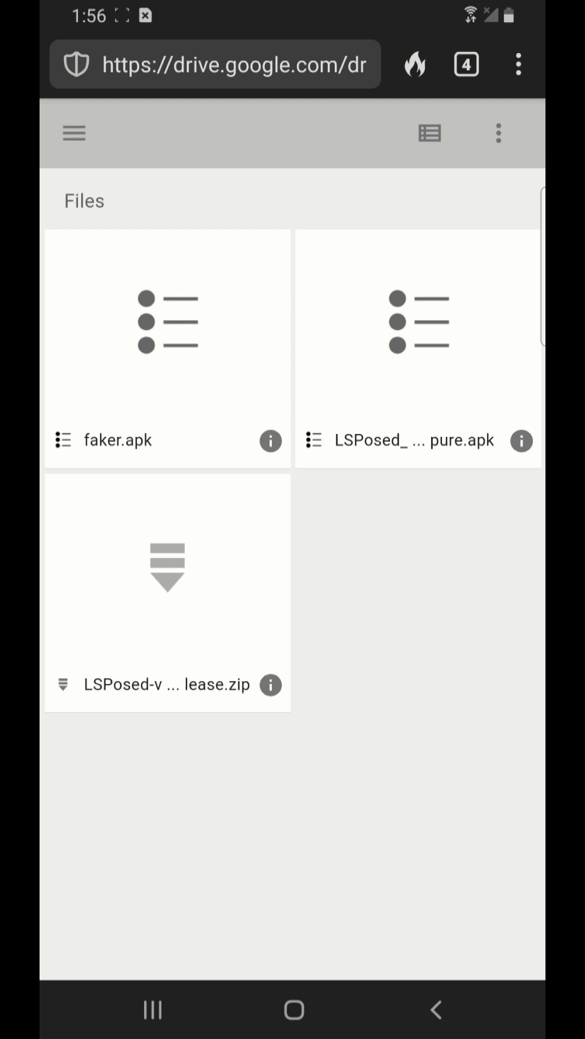
Step: Switch the shared folder to list view and download faker.apk despite the virus warning
click(429, 133)
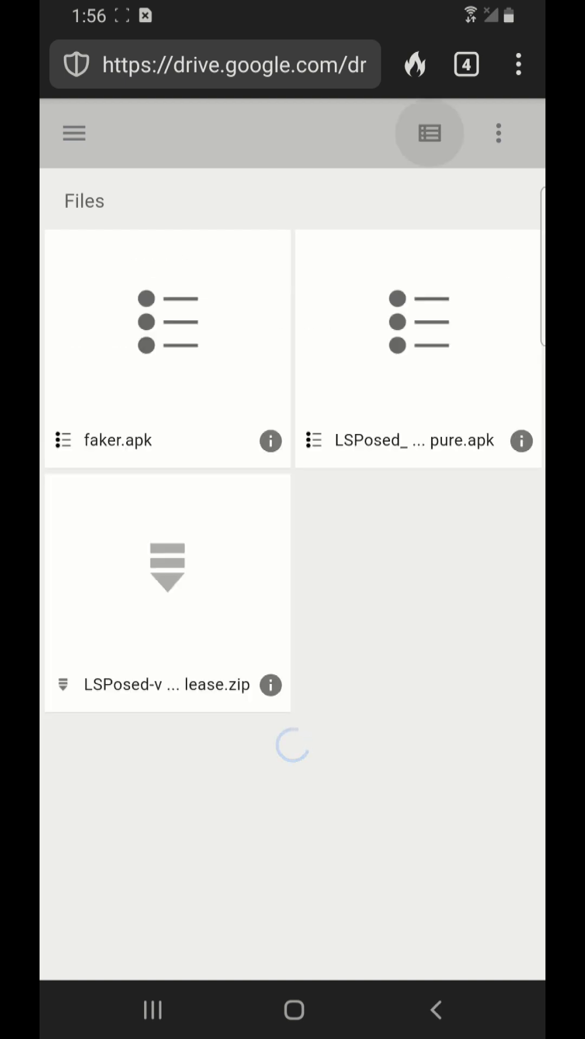
click(430, 133)
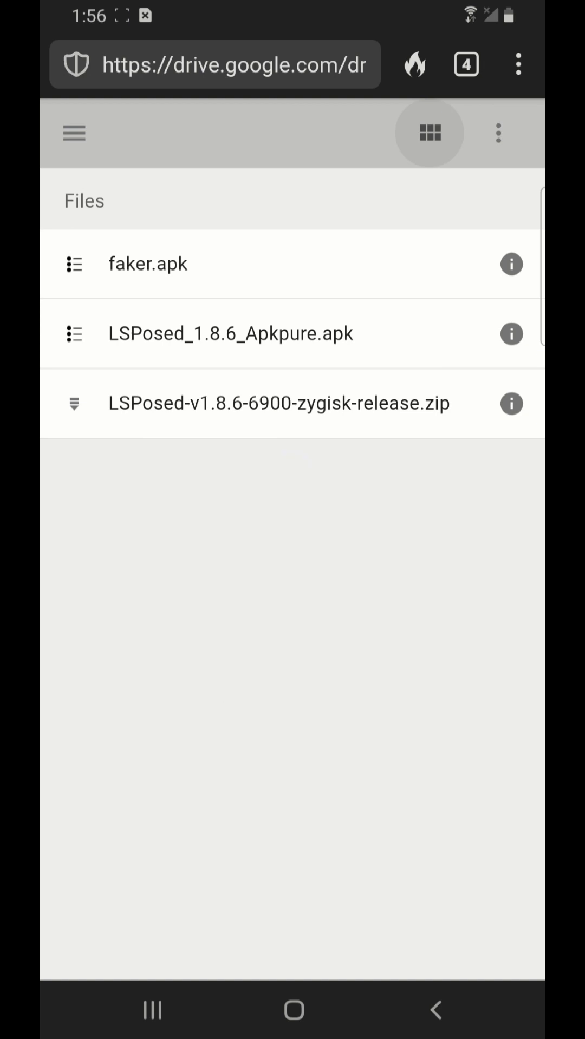
click(148, 264)
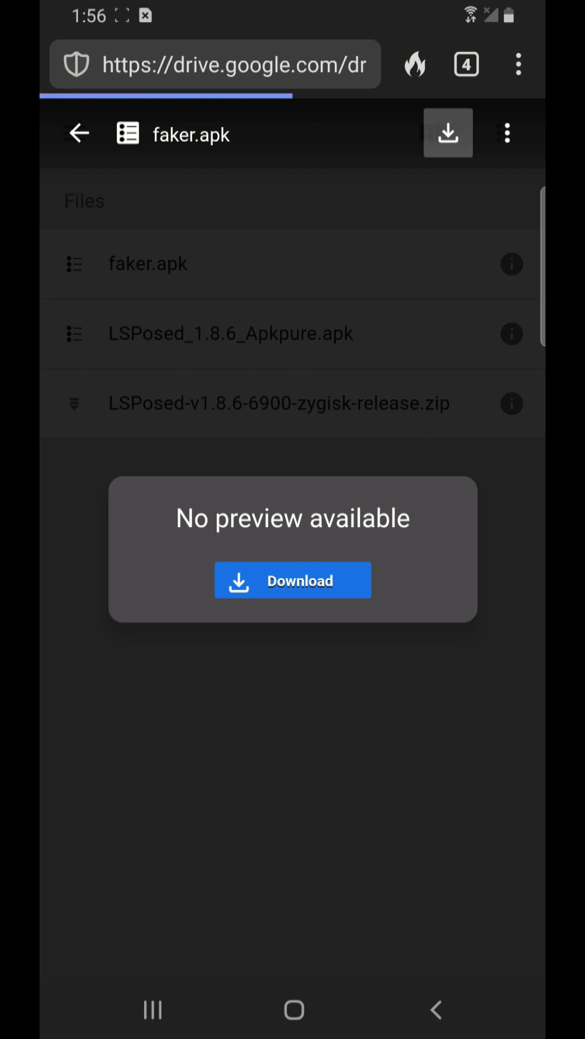
click(292, 580)
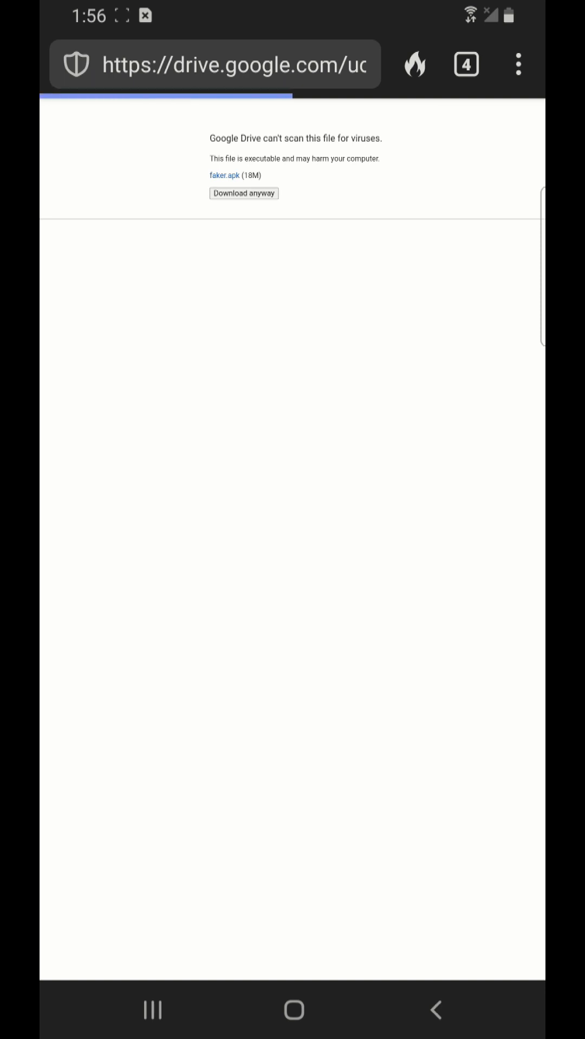
click(243, 193)
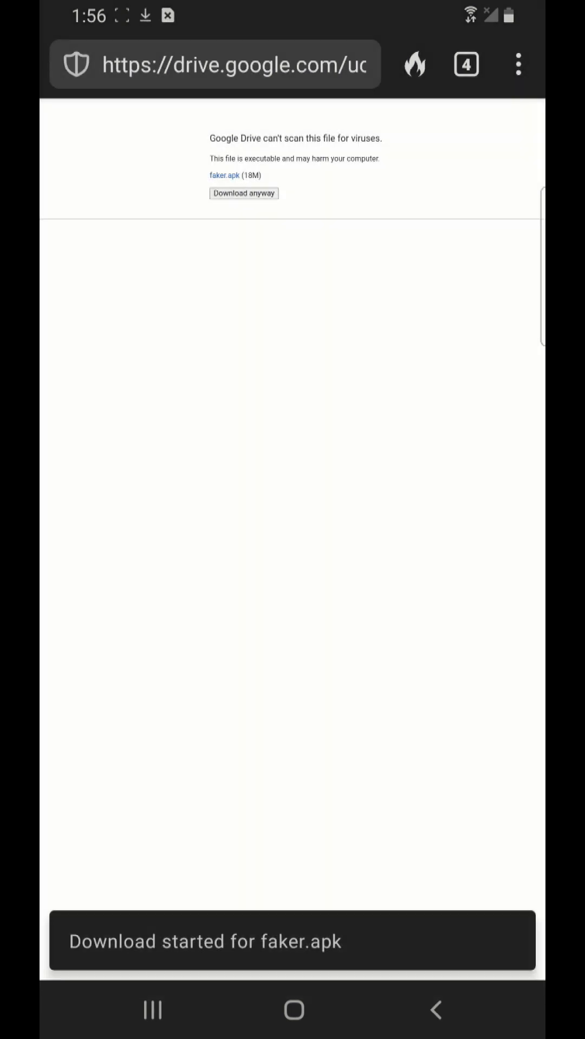
Step: Download LSPosed_1.8.6_Apkpure.apk, confirming Download anyway on the warning
click(244, 193)
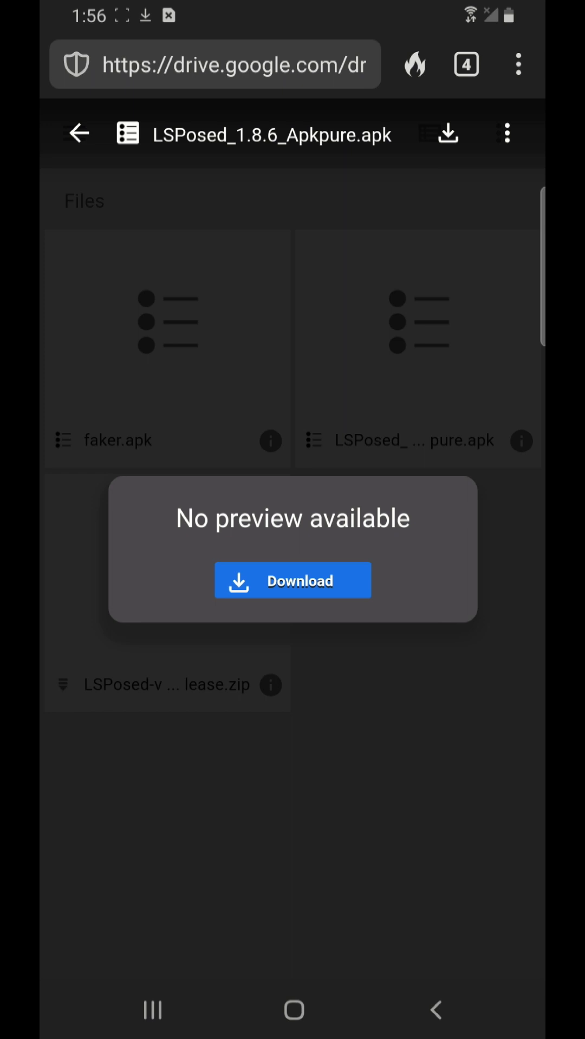
click(448, 133)
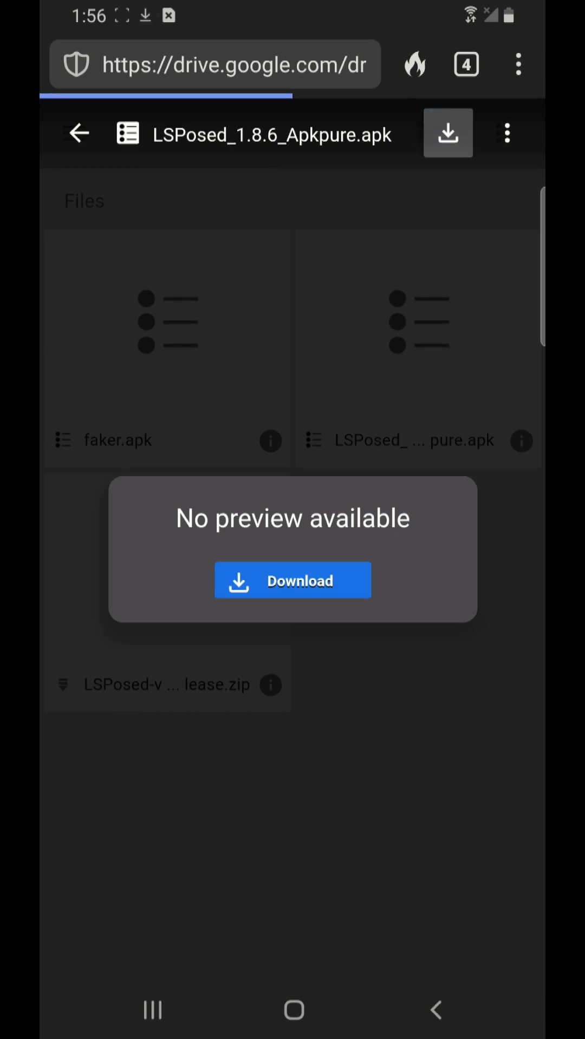
click(292, 581)
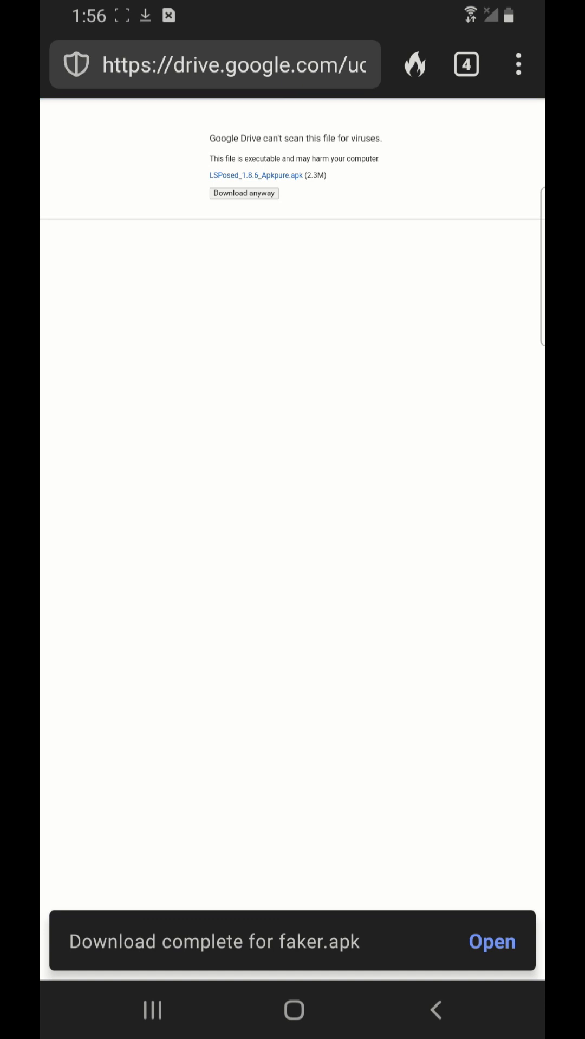
click(244, 193)
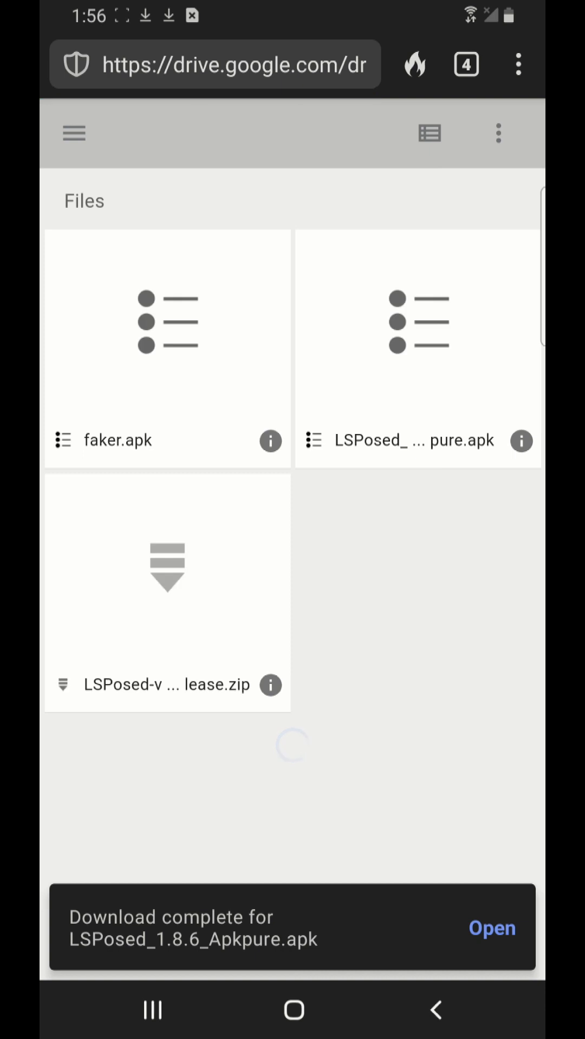
Step: Download LSPosed-v1.8.6-6900-zygisk-release.zip and save it to the Downloads folder
click(166, 590)
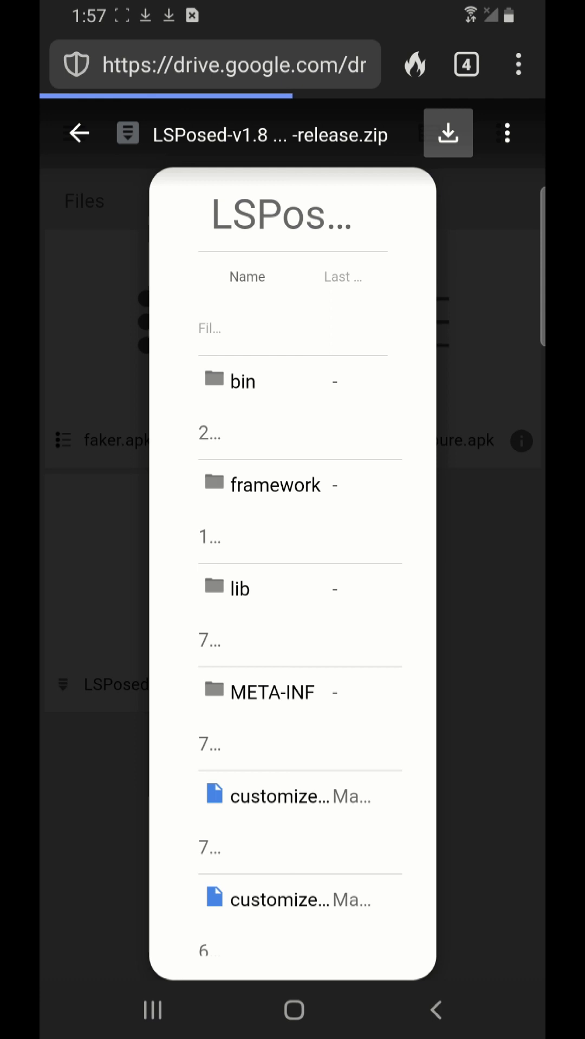
click(447, 132)
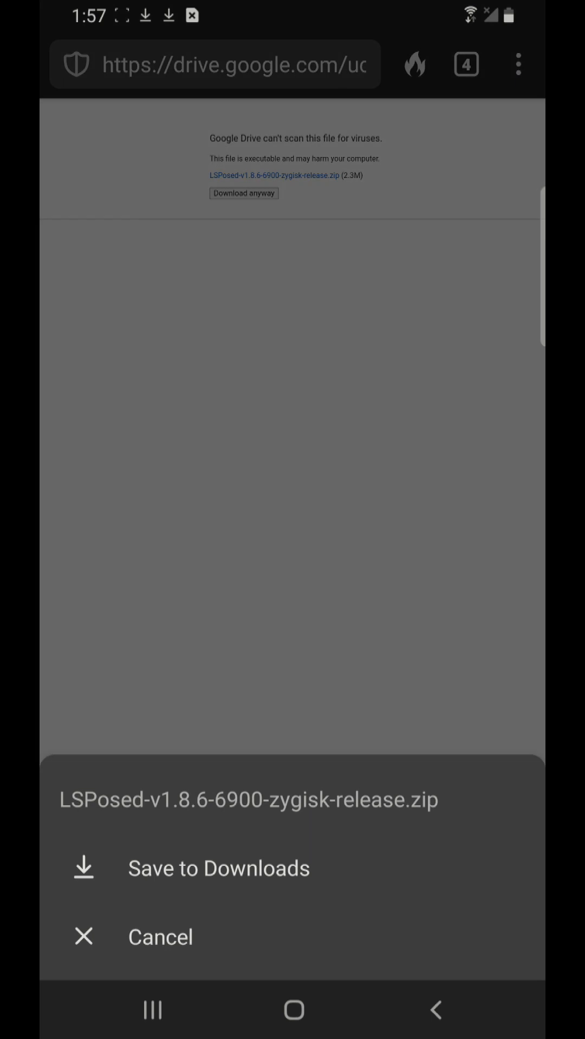
click(219, 869)
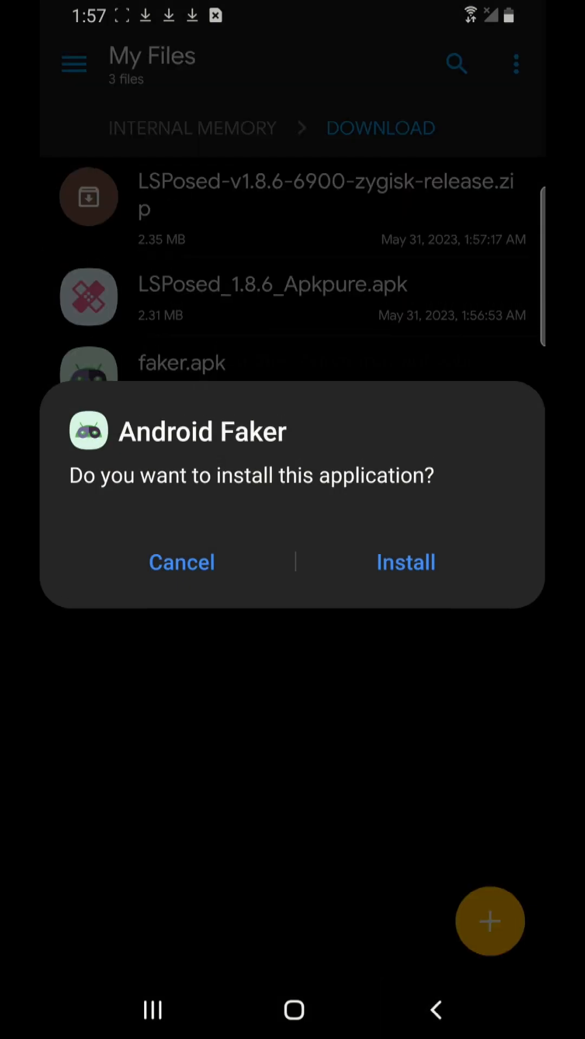
Step: Install Android Faker from faker.apk, then install LSPosed from LSPosed_1.8.6_Apkpure.apk
click(405, 562)
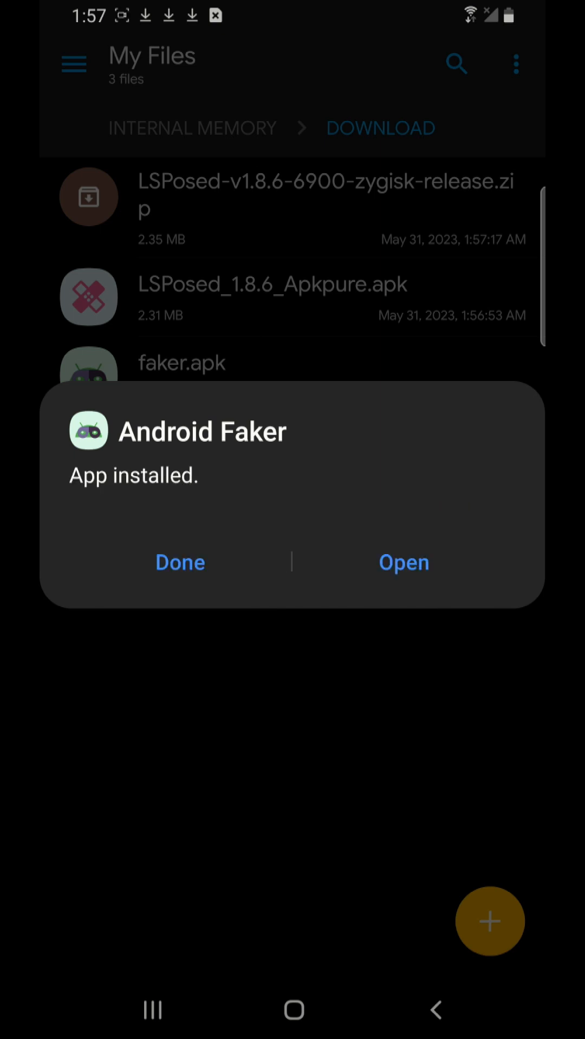
click(180, 561)
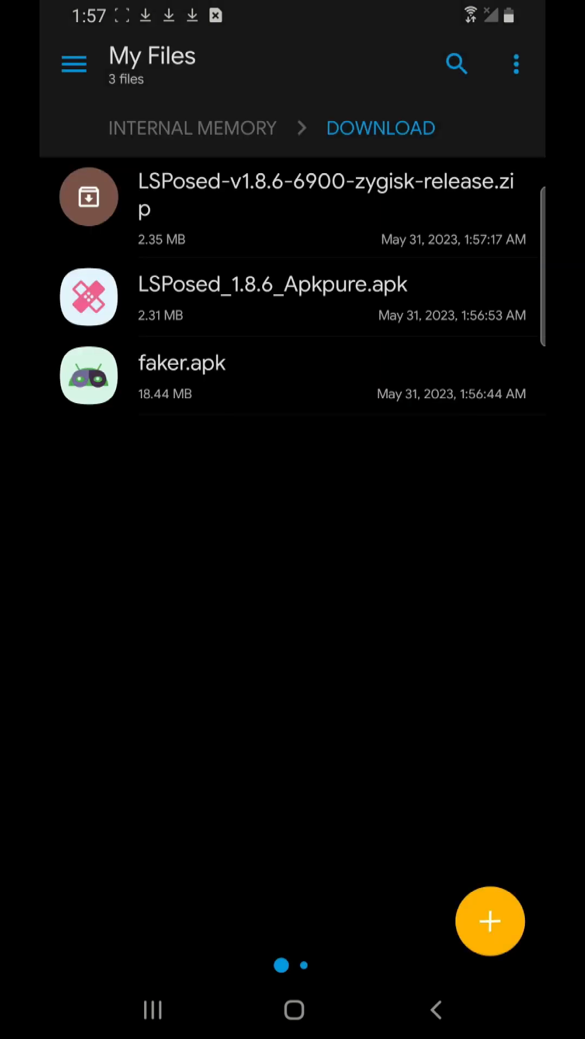
click(272, 296)
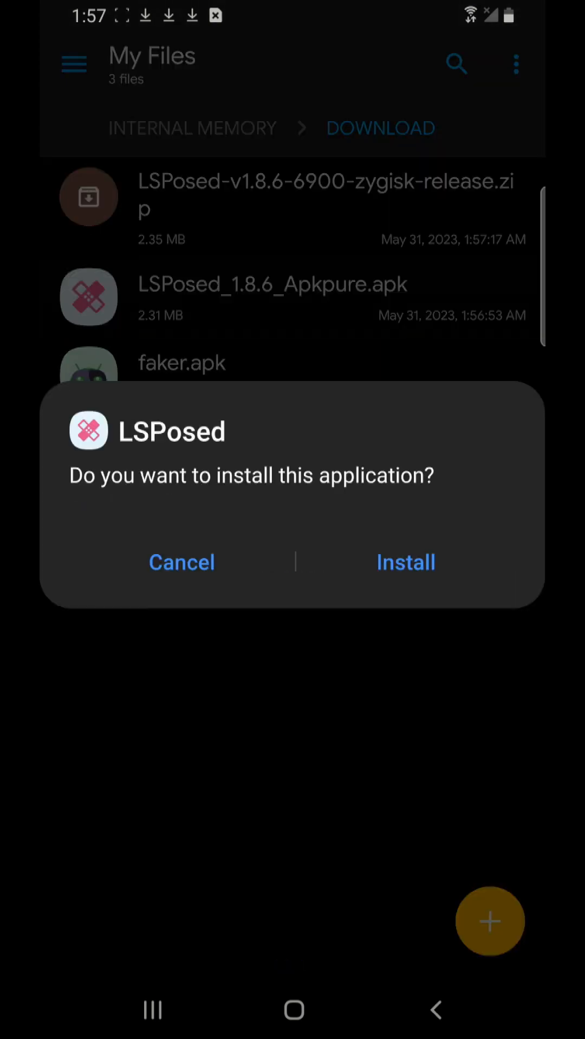
click(404, 562)
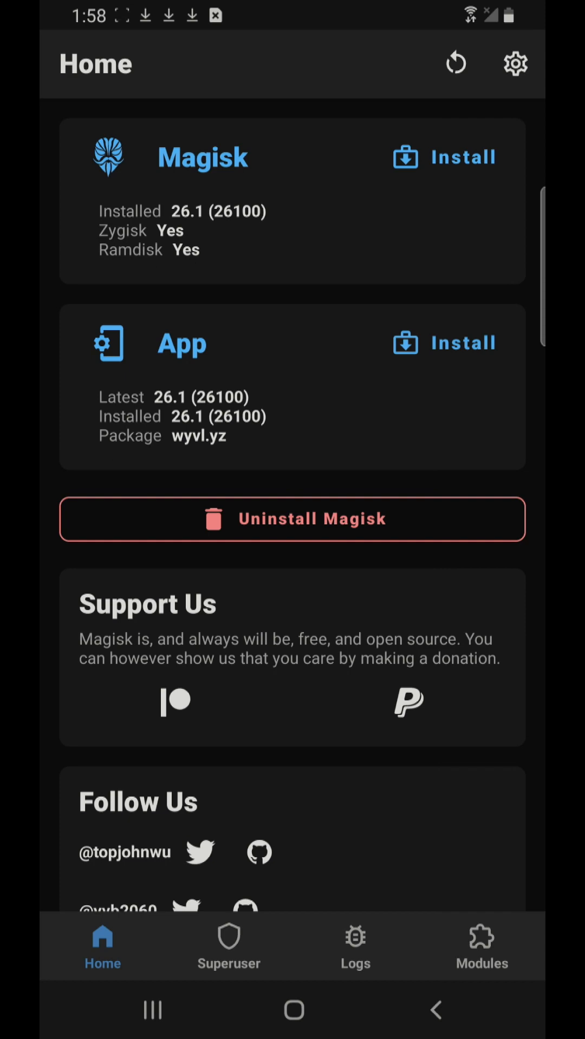
Step: Start Install from storage in Magisk's Modules list and allow file access
click(480, 947)
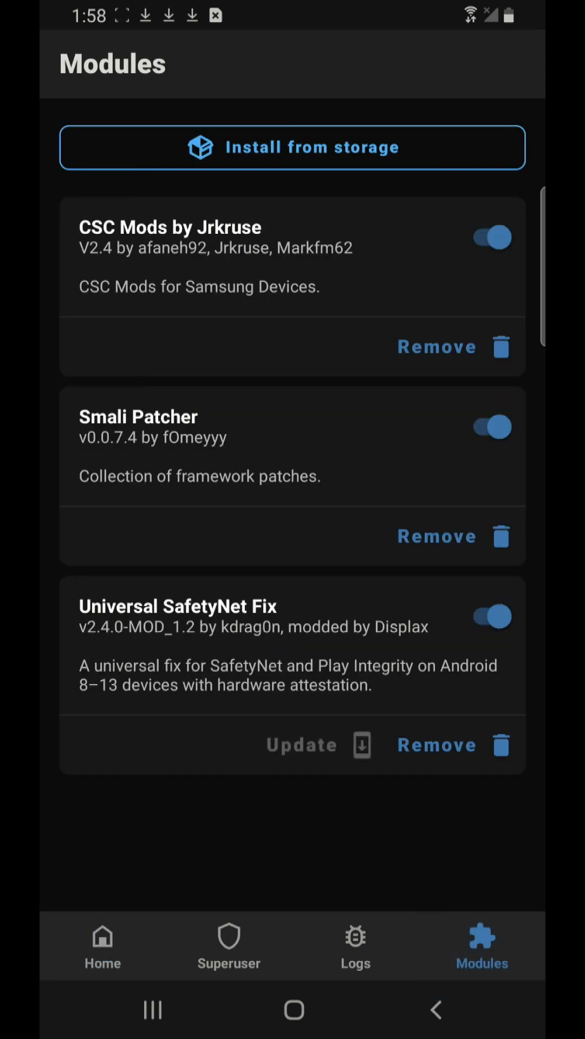
click(292, 147)
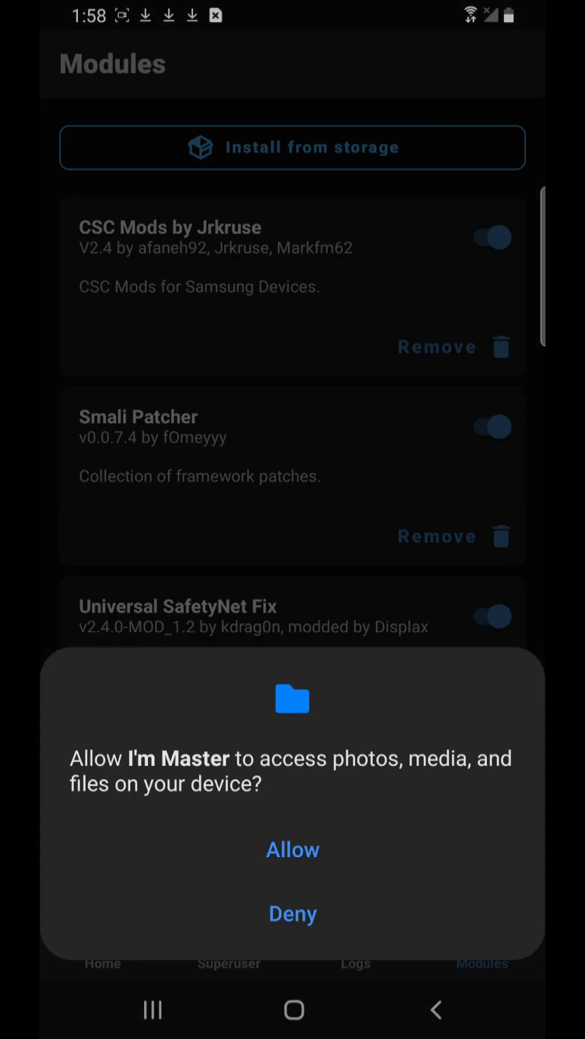
click(291, 851)
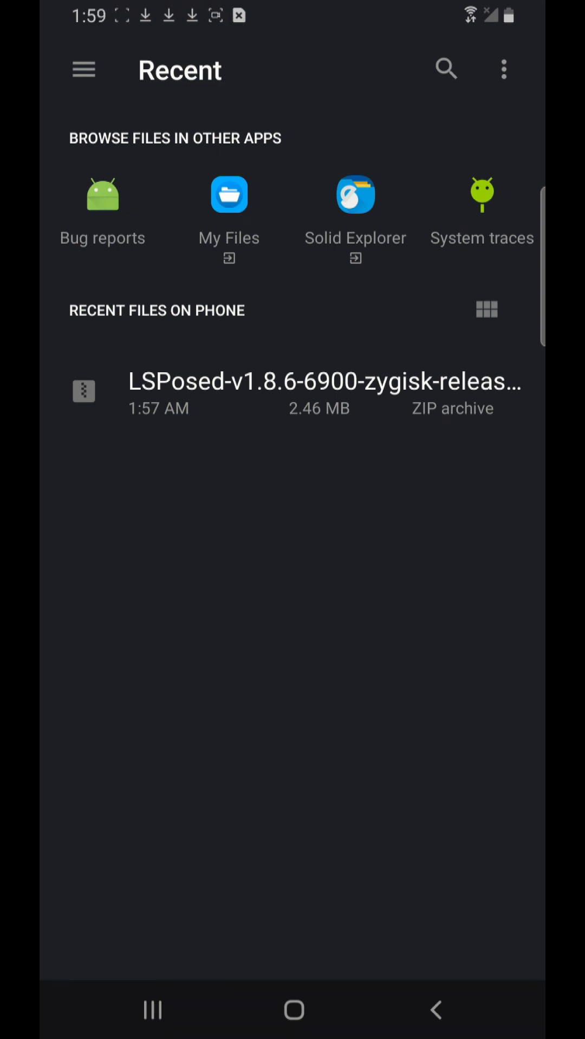
Step: Browse to Downloads and pick the LSPosed-v1.8.6 zygisk zip as the module
click(503, 69)
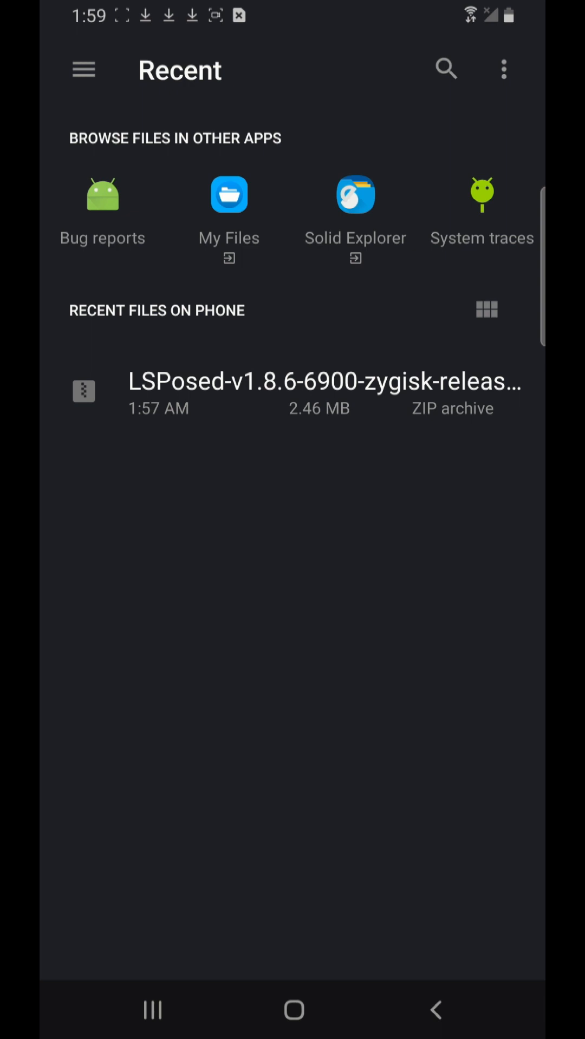
click(83, 70)
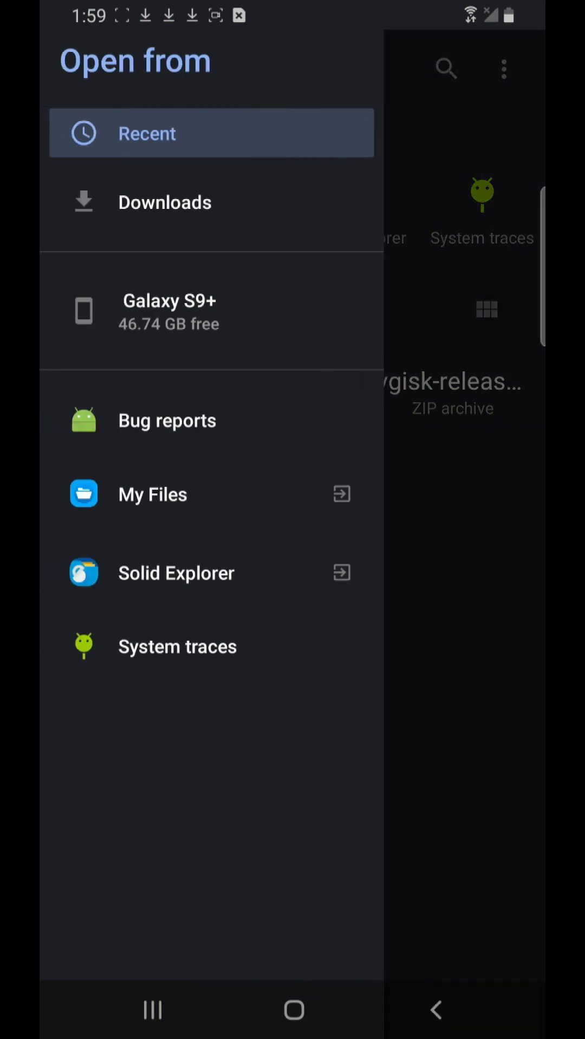
click(169, 309)
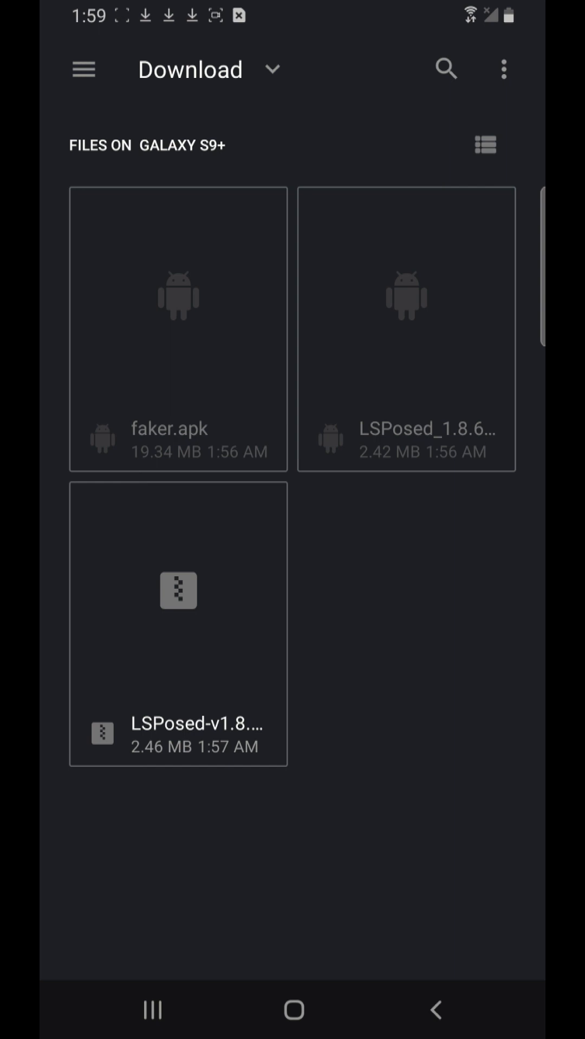
click(177, 627)
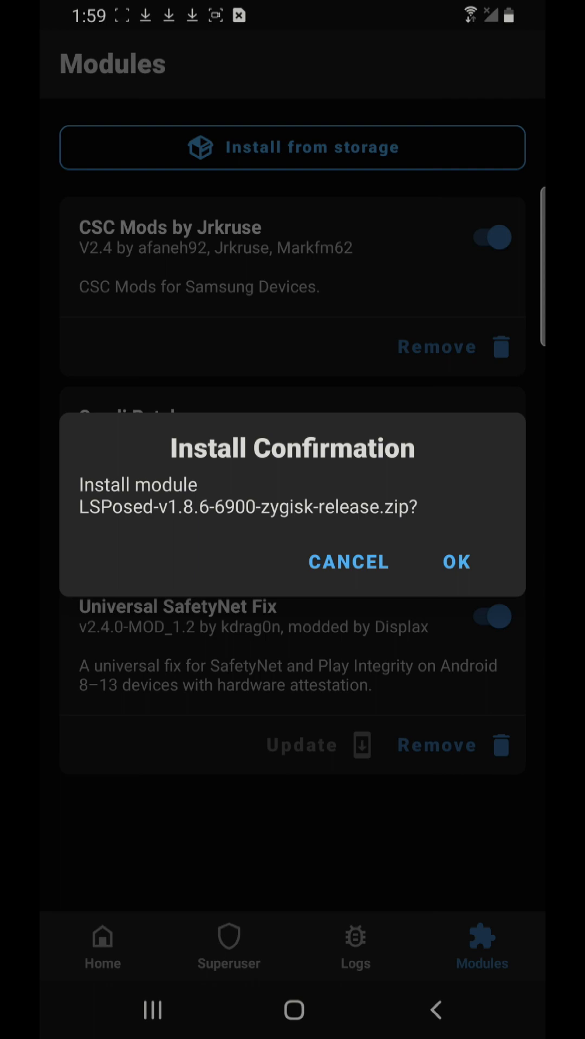
Step: Confirm the Install Confirmation dialog to flash the LSPosed module
click(456, 562)
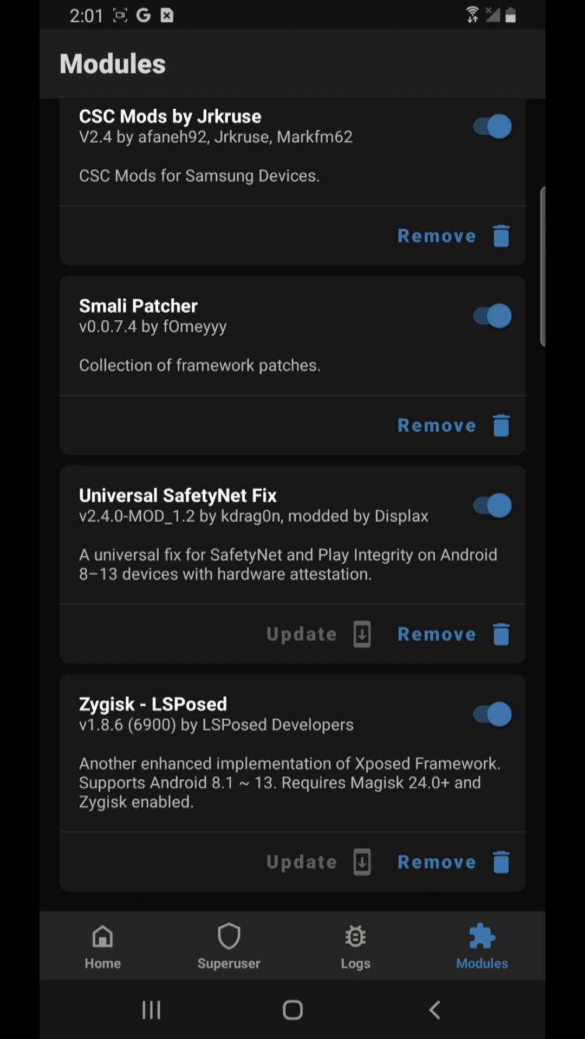
Step: Leave Magisk for the home screen and launch the LSPosed manager
click(102, 946)
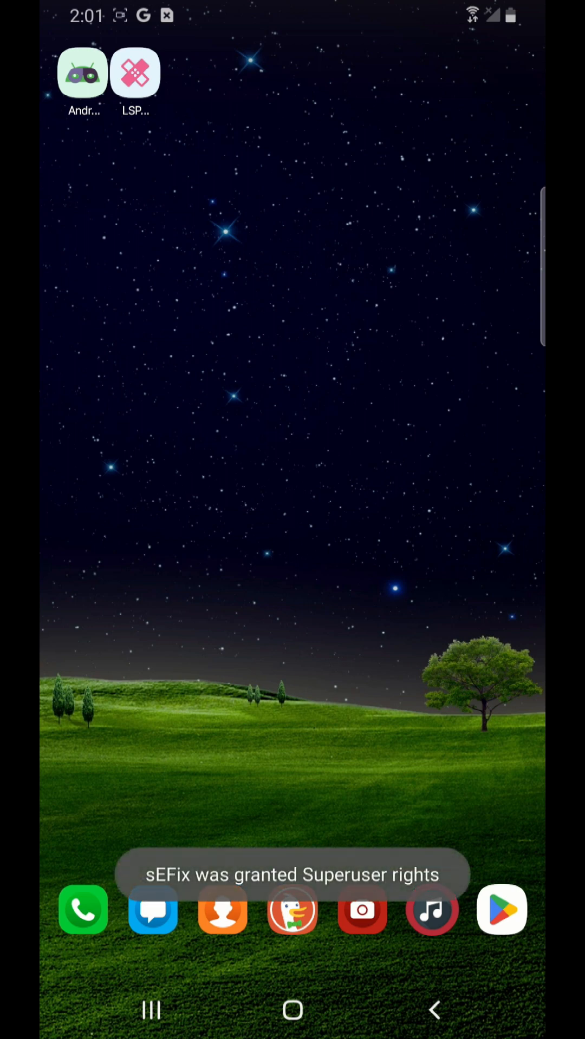
click(135, 72)
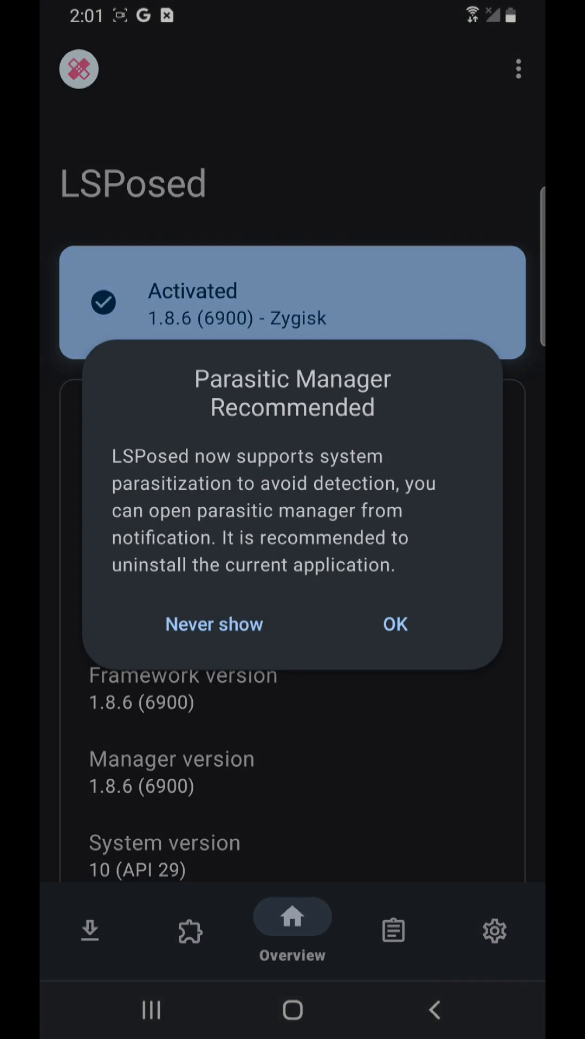
Step: Dismiss the Parasitic Manager dialog and show the Android Faker module's page
click(394, 625)
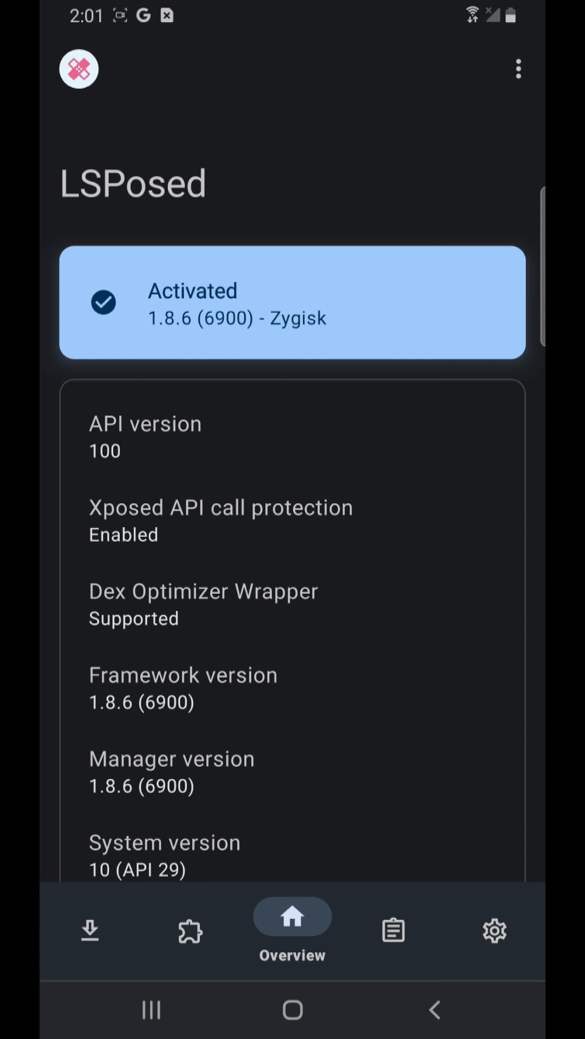
click(190, 921)
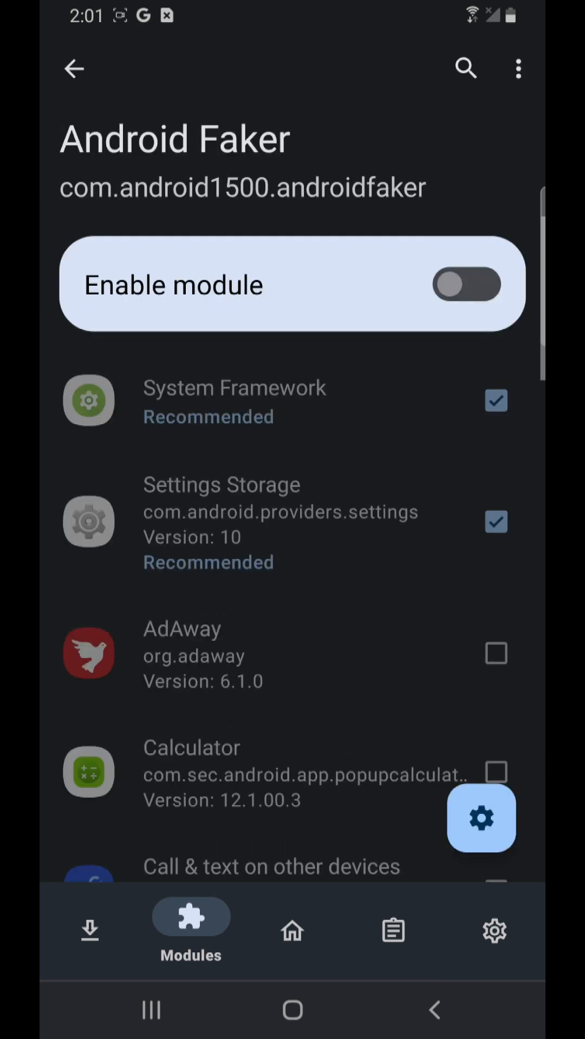
Step: Turn on 'Enable module' for Android Faker and go back to the home screen
click(465, 284)
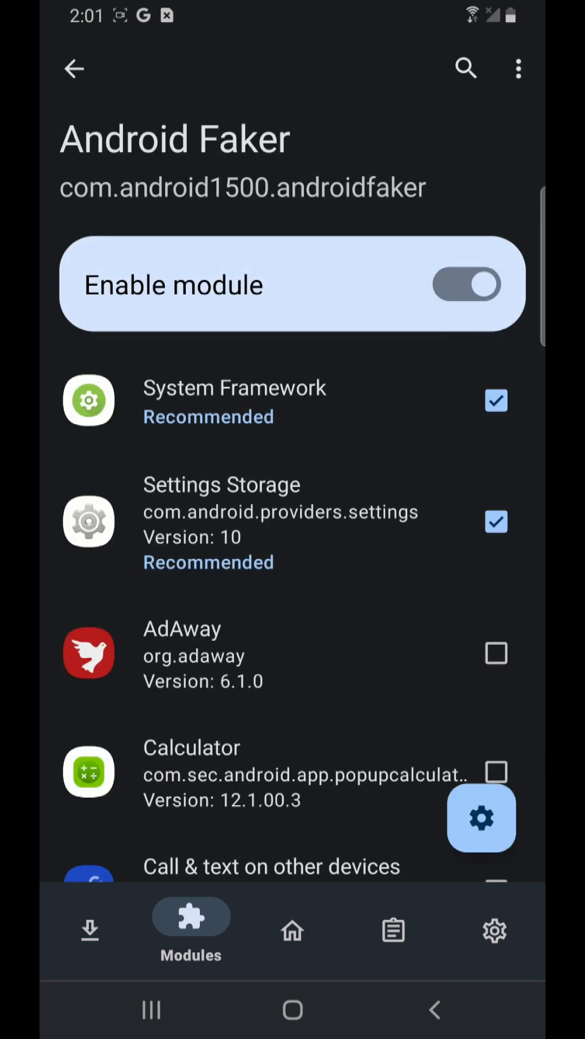
click(495, 522)
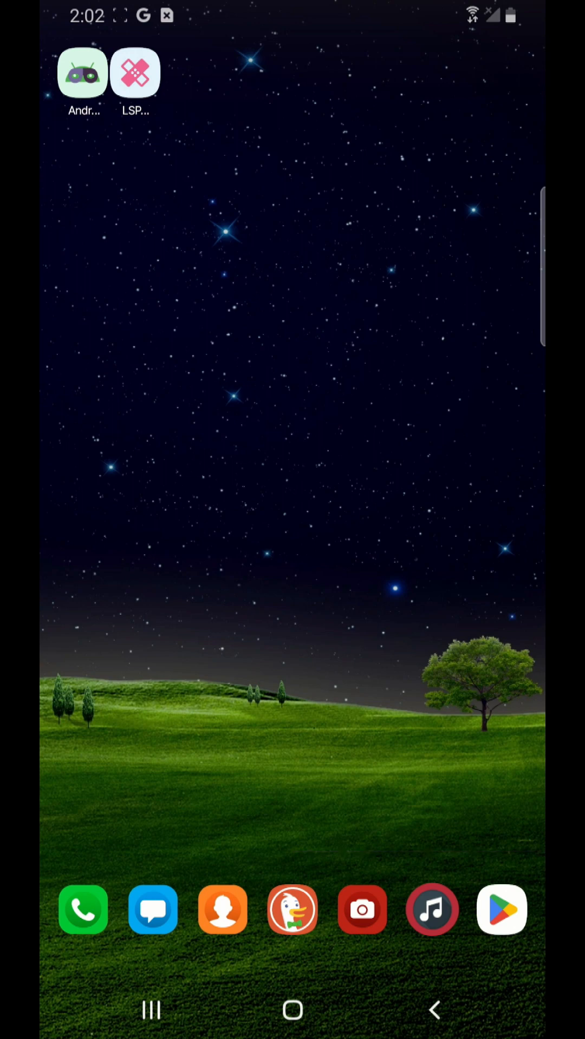
Step: Exclude Settings Storage from Android Faker's scope, return home and launch Android Faker
click(135, 72)
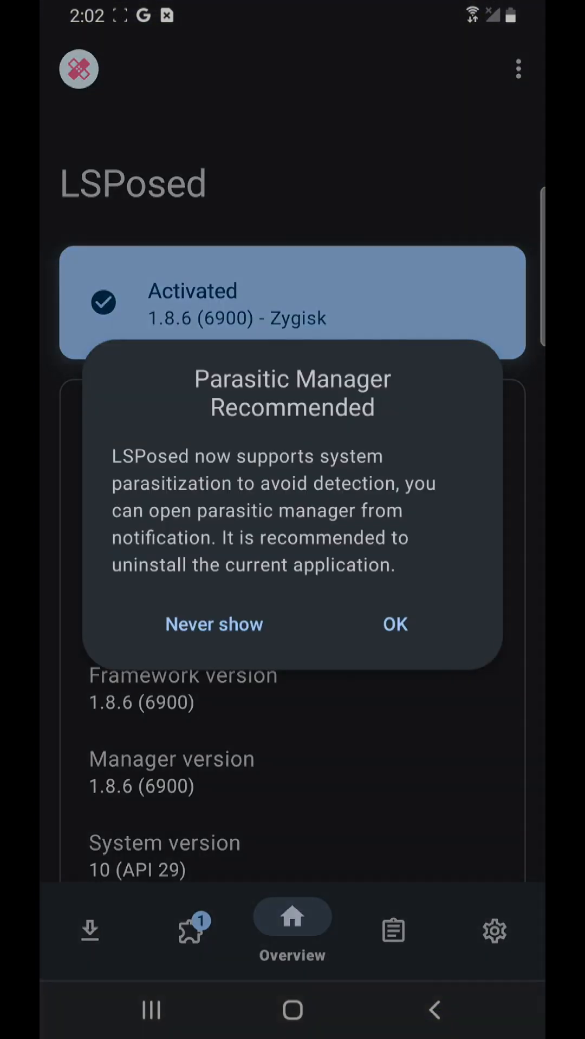
click(191, 918)
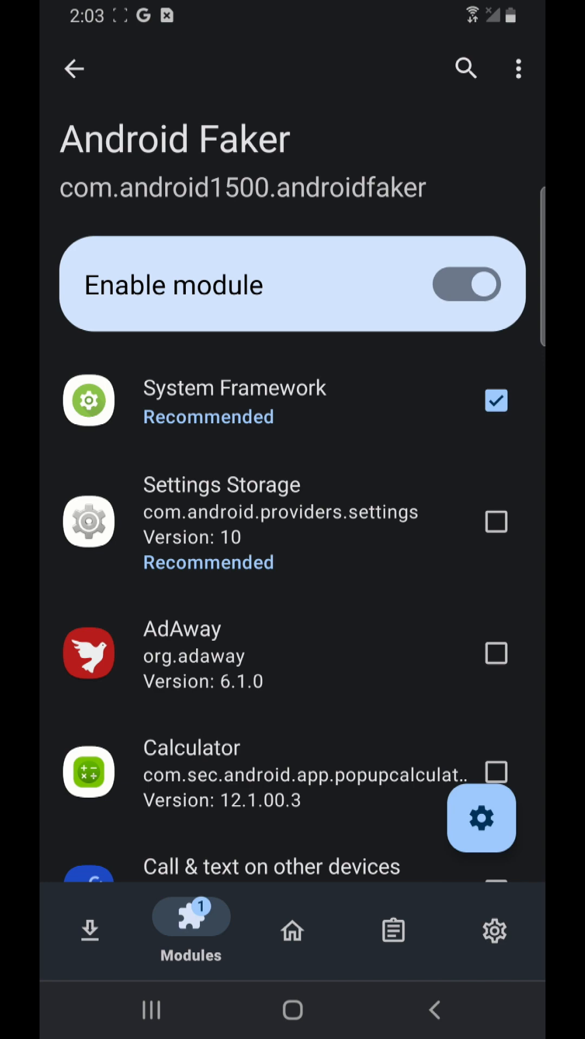
click(291, 928)
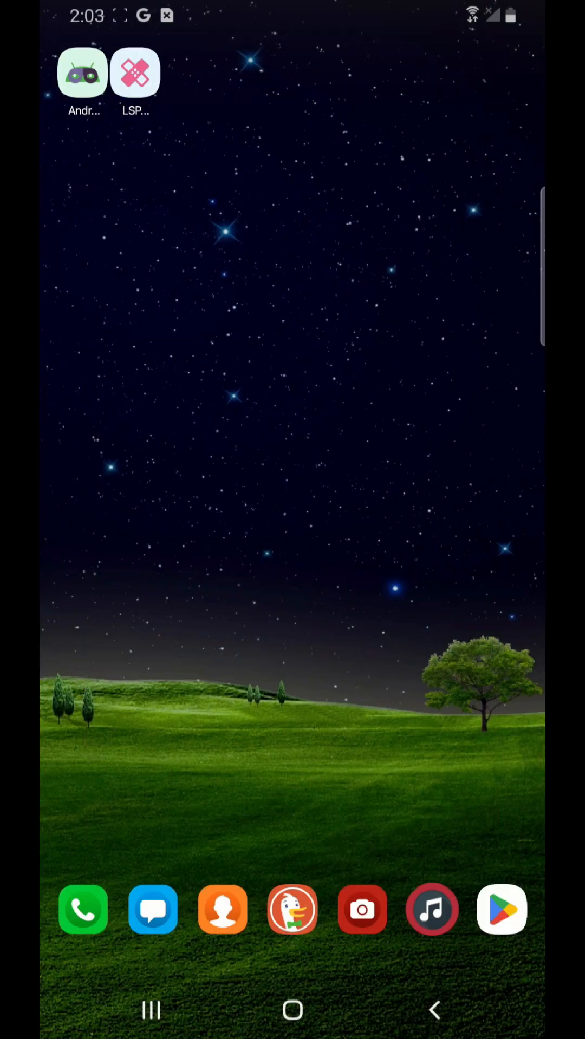
click(82, 72)
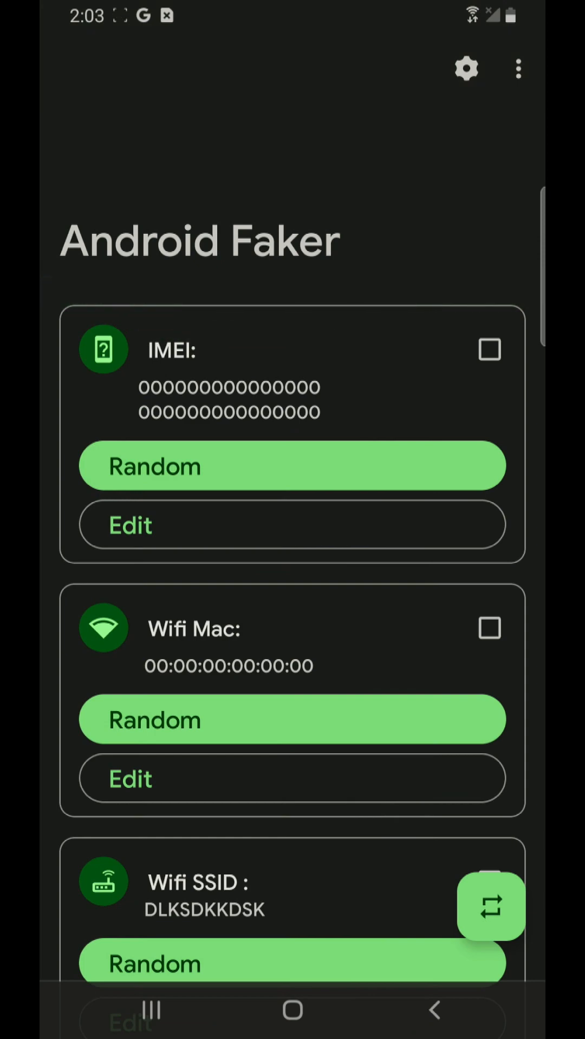
Step: Enable the IMEI checkbox and randomize the IMEI pair several times
click(292, 465)
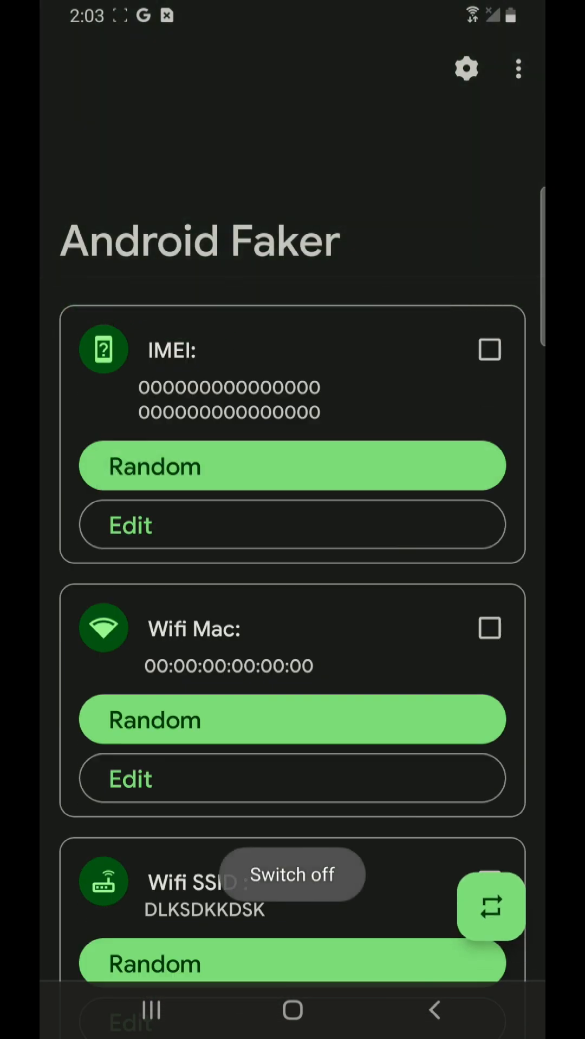
click(490, 350)
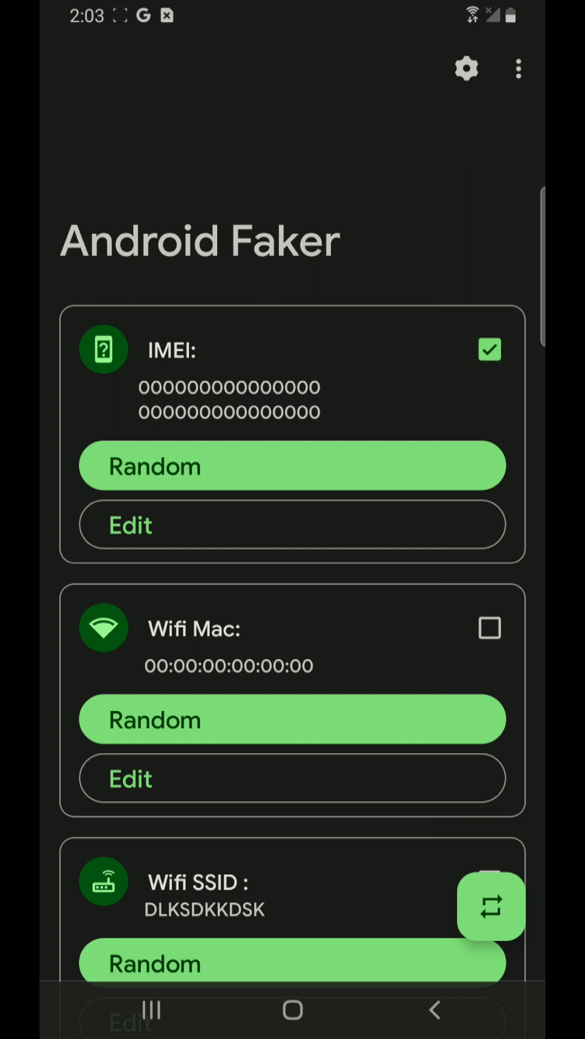
click(291, 465)
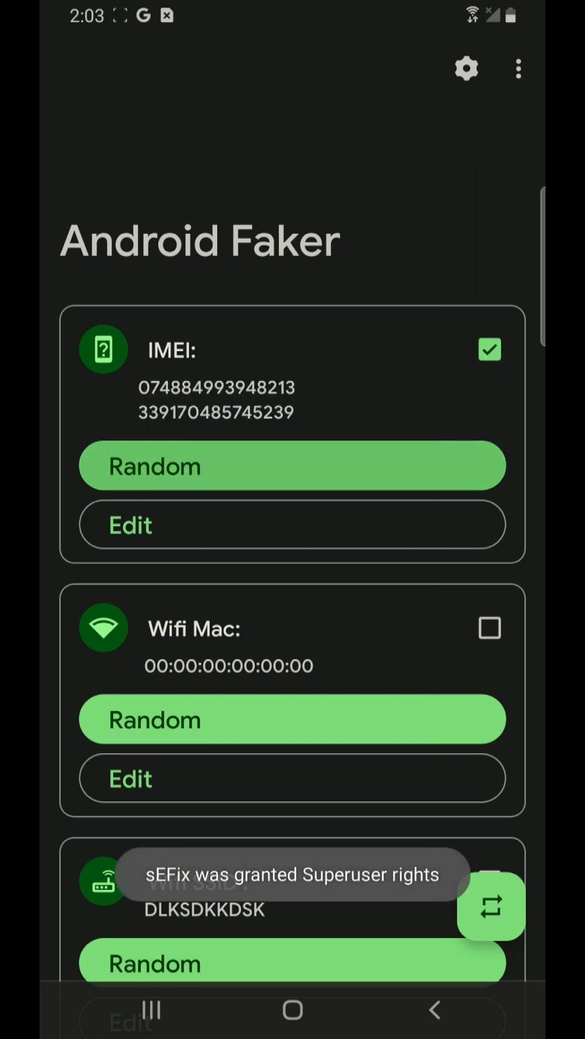
click(292, 465)
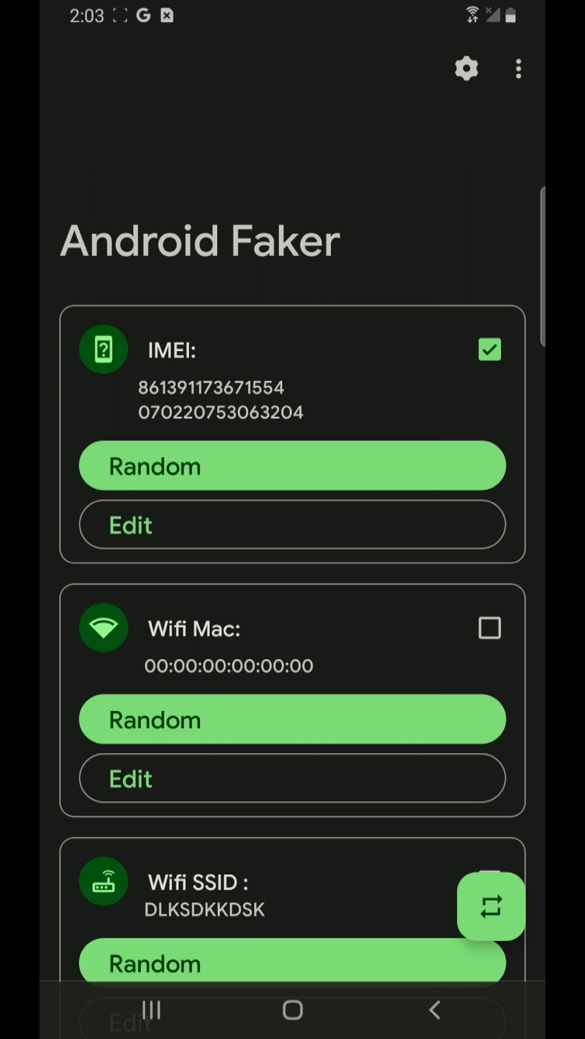
click(291, 466)
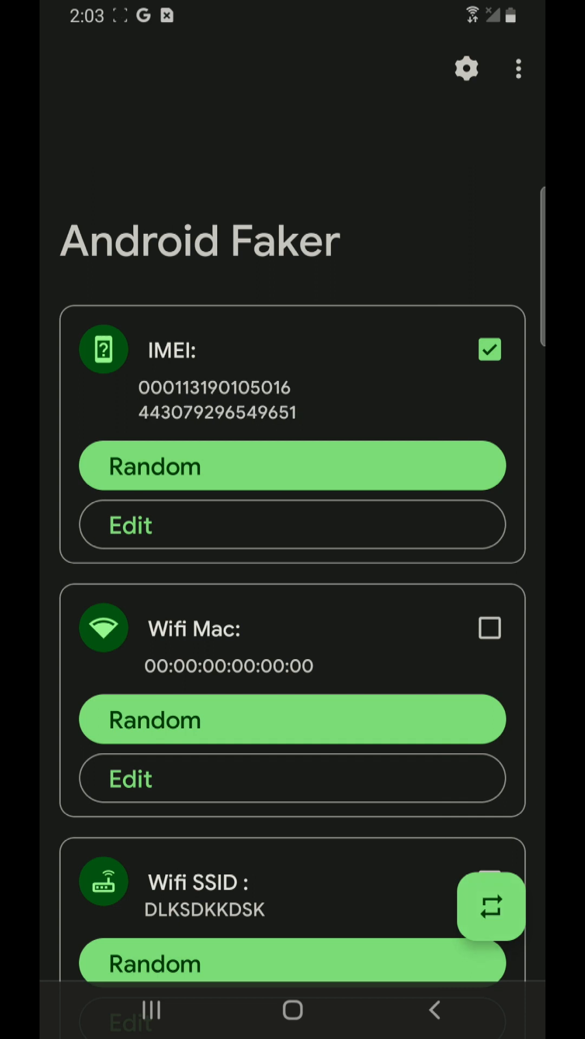
Step: Briefly visit the app's Settings from the menu, then return to the identifier list
click(518, 70)
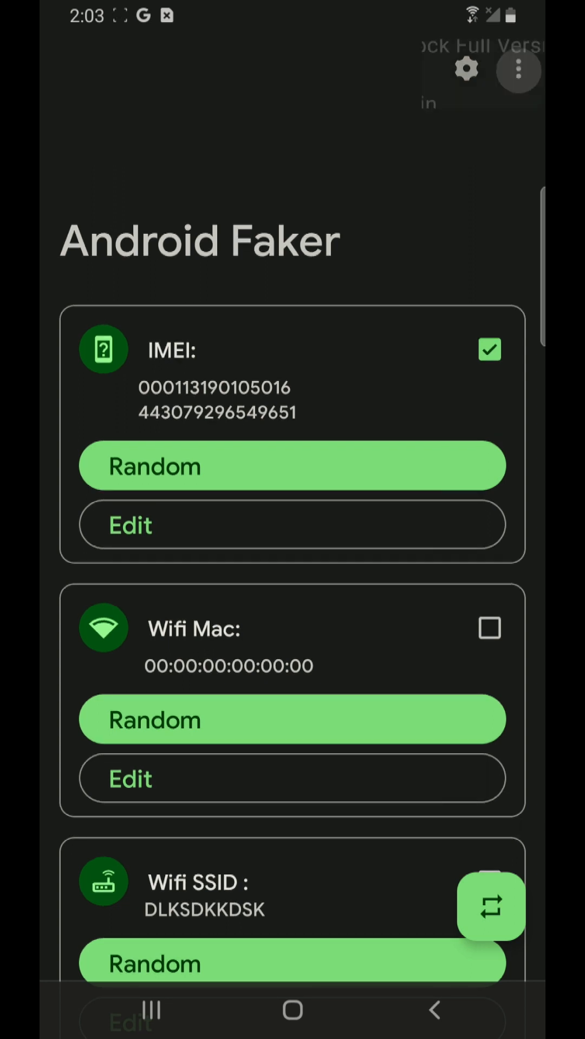
click(519, 71)
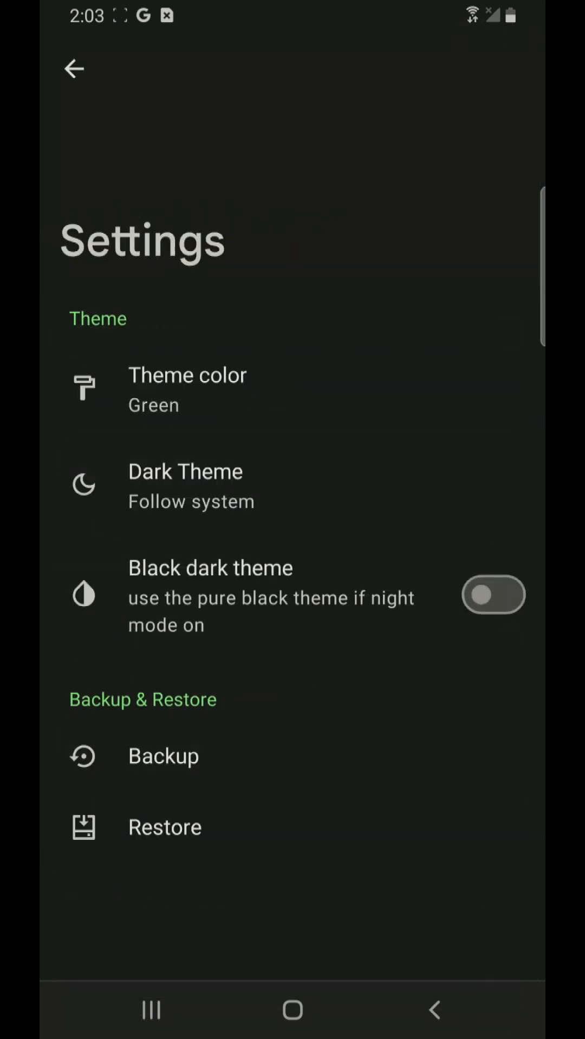
click(73, 69)
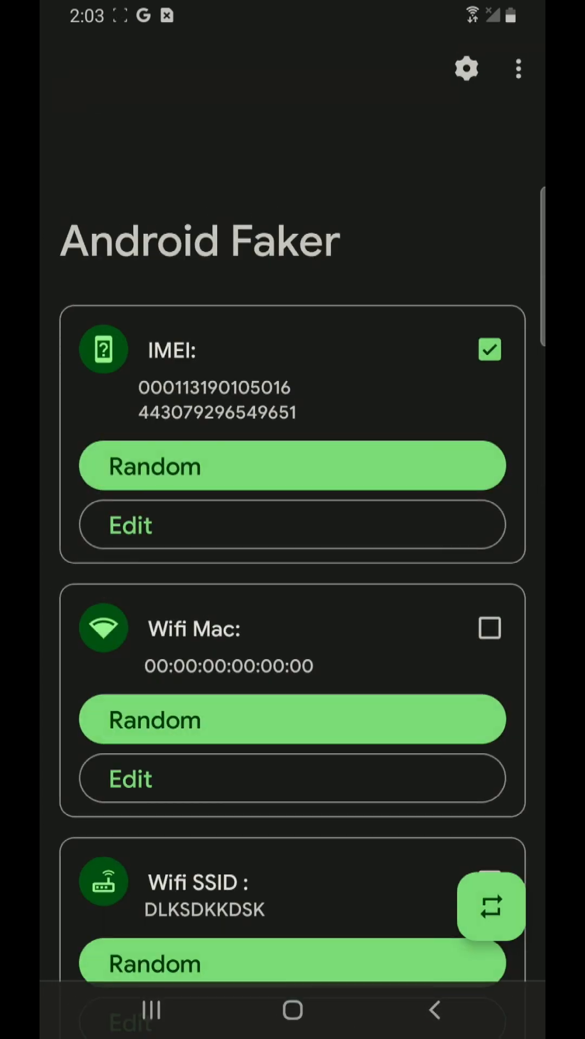
scroll(down, 3)
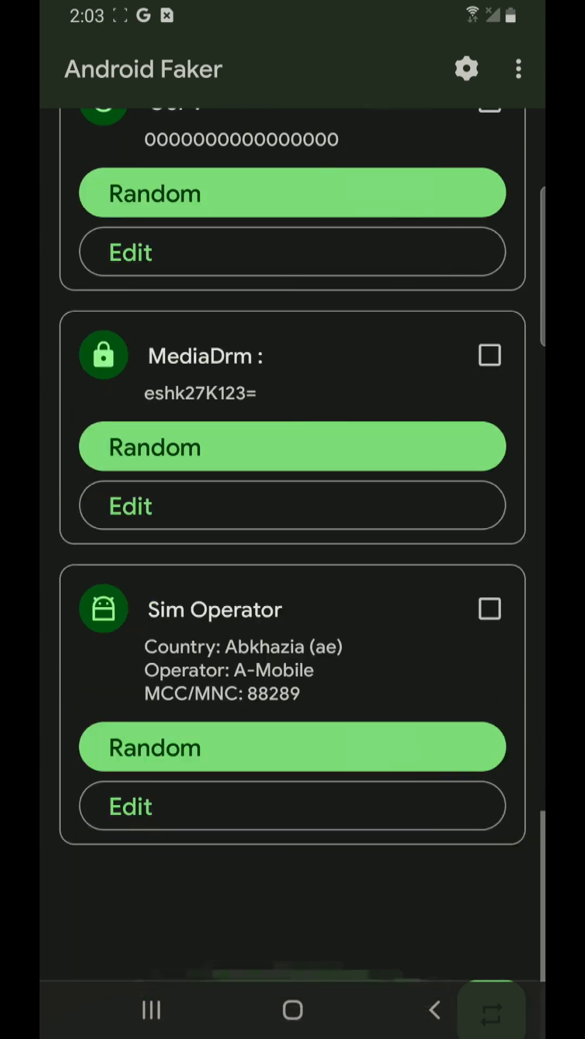
scroll(down, 3)
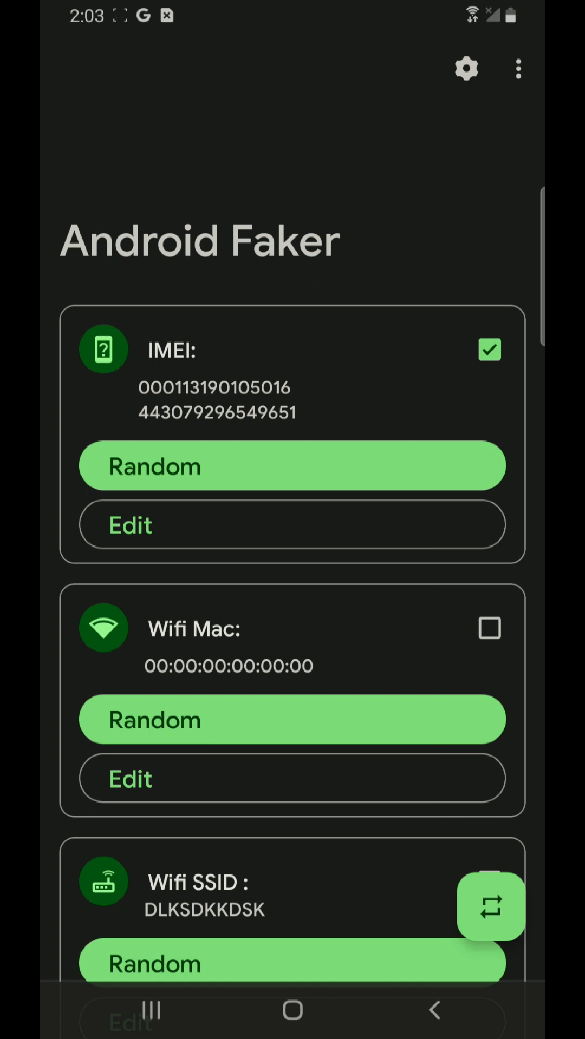
Step: Regenerate the random IMEI pair again and randomize the Wifi MAC address
click(292, 466)
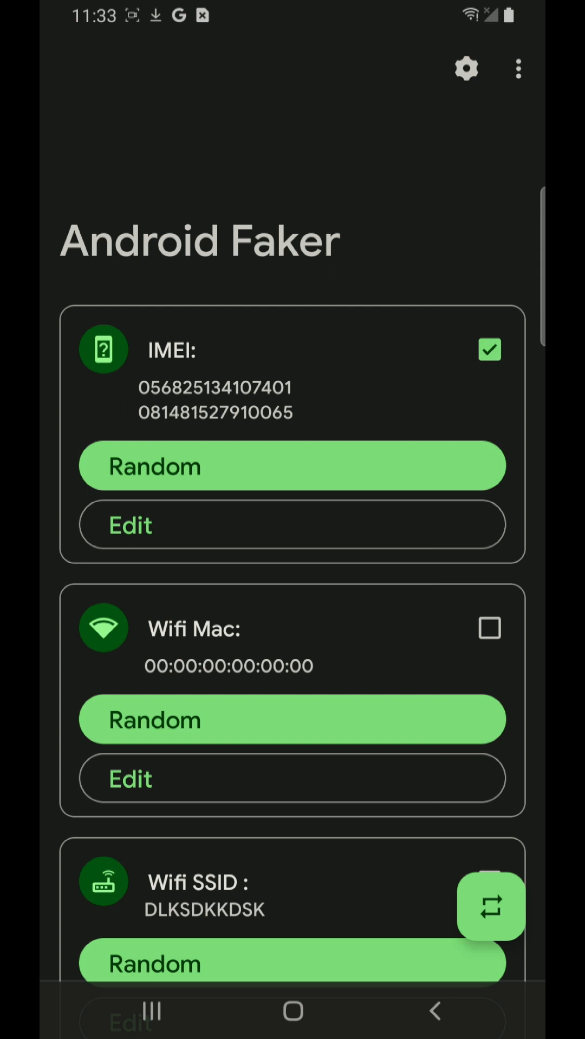
click(291, 465)
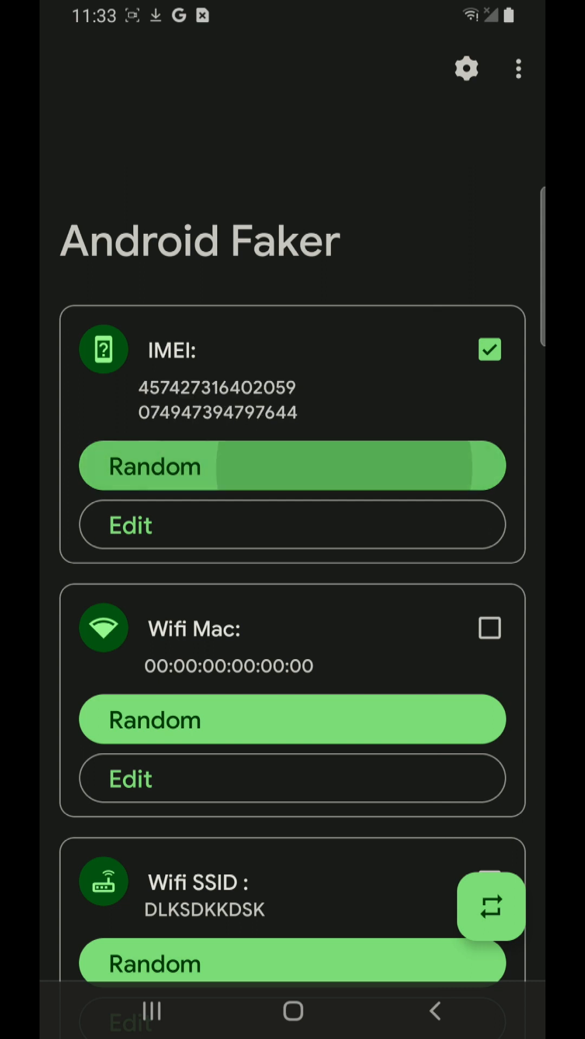
click(291, 466)
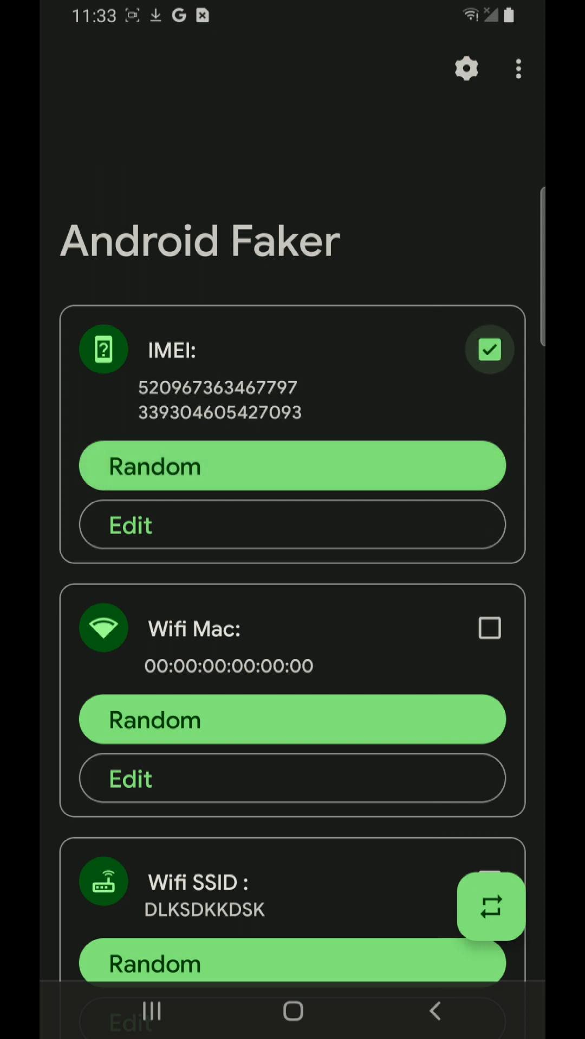
click(490, 628)
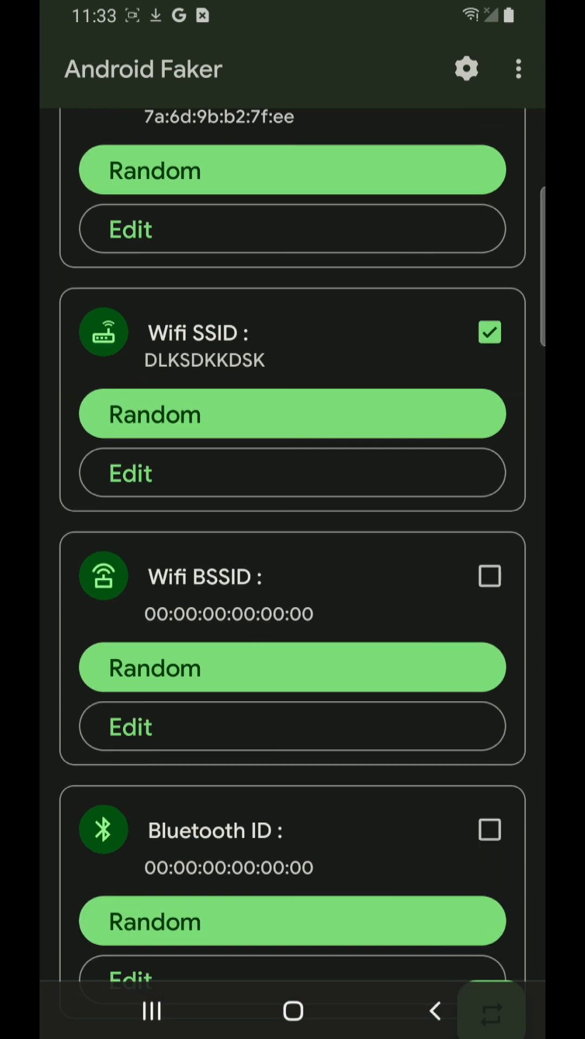
scroll(down, 3)
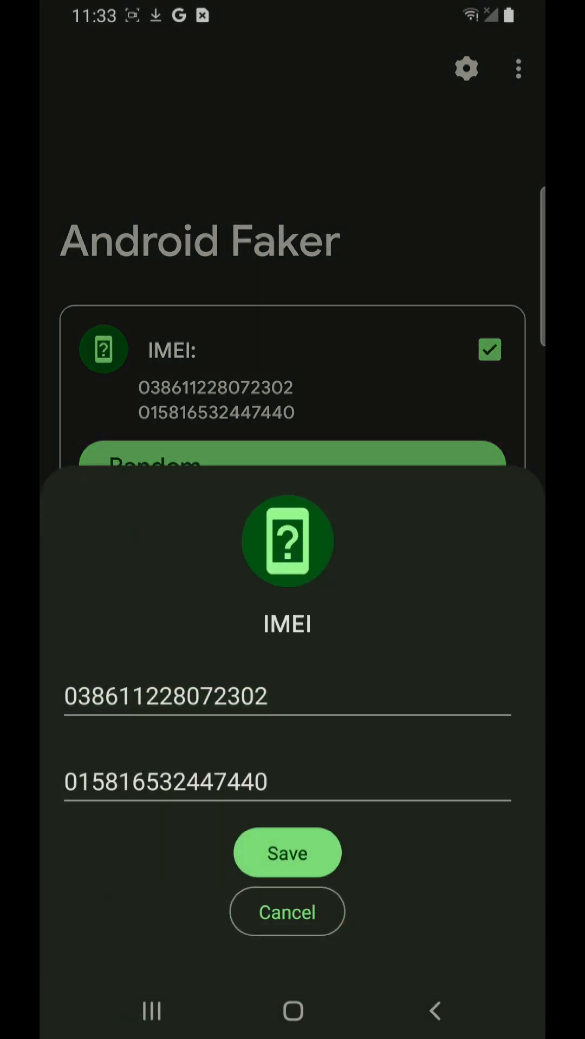
click(286, 910)
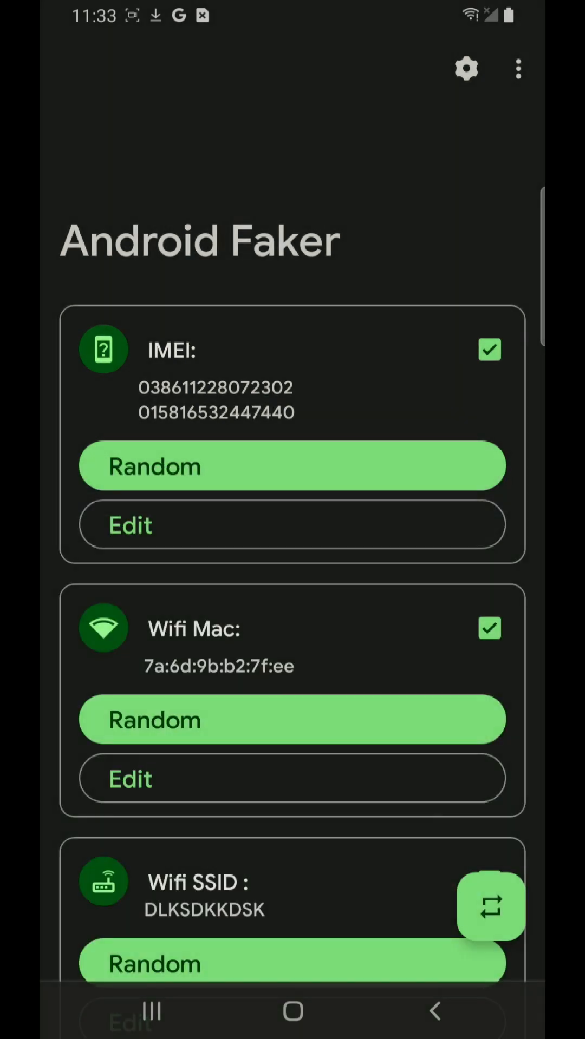